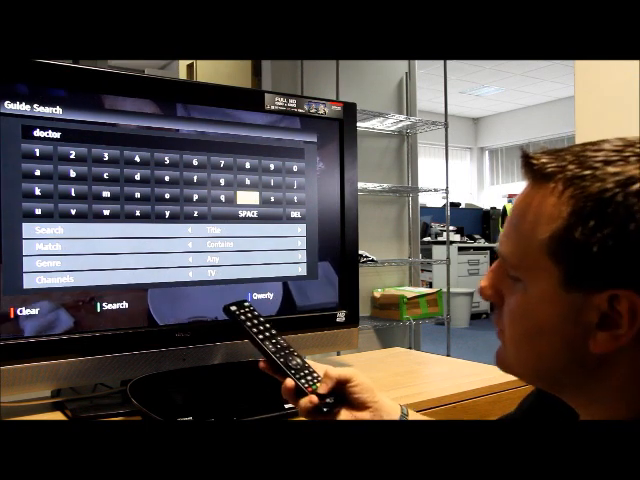
# Run the Guide Search for 'doctor', listing 34 matching programmes such as Doctor Who.
pyautogui.click(105, 302)
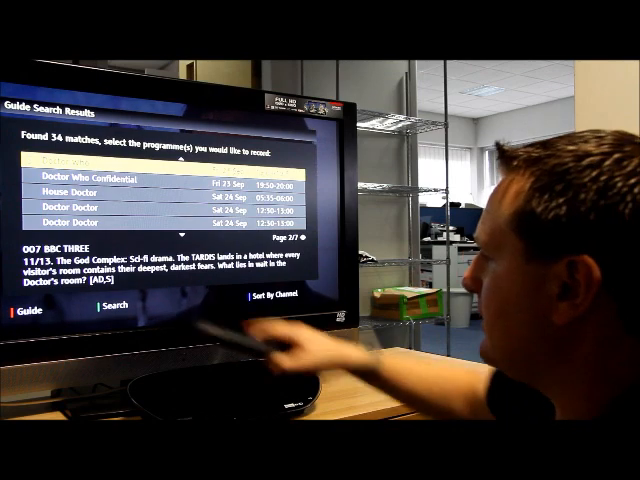